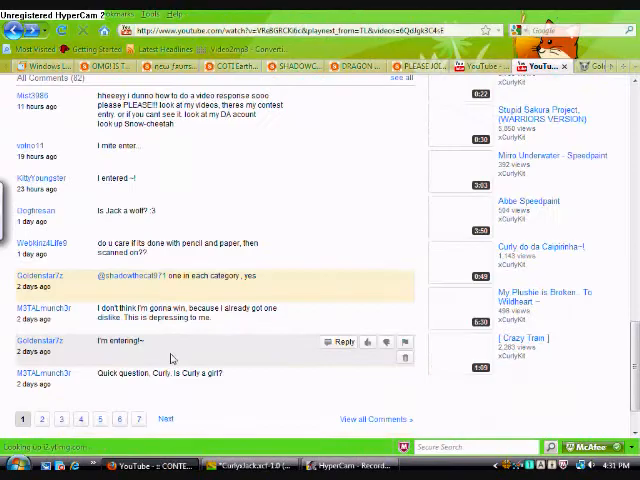
Step: Switch from the YouTube comments back to the orange cat painting in GIMP
{"action": "left_click", "coordinate": [252, 464]}
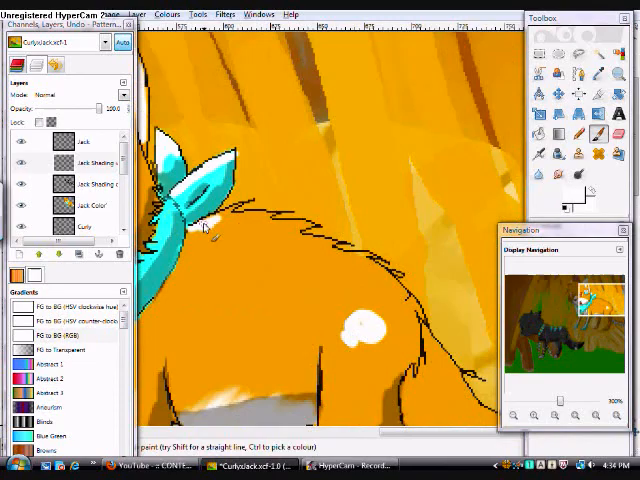